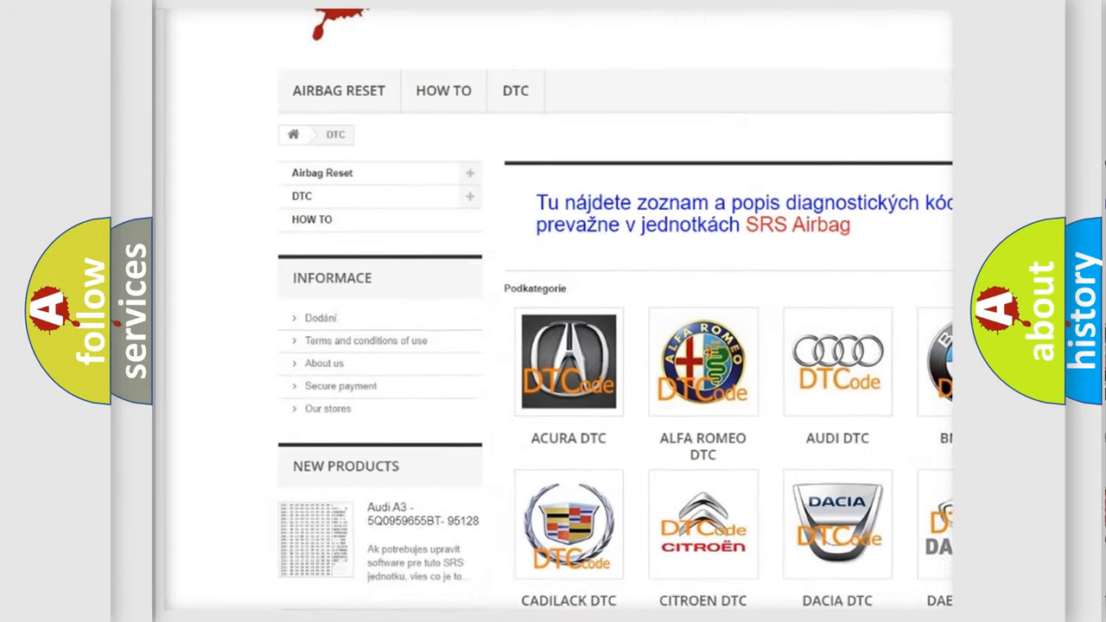
scroll(down, 3)
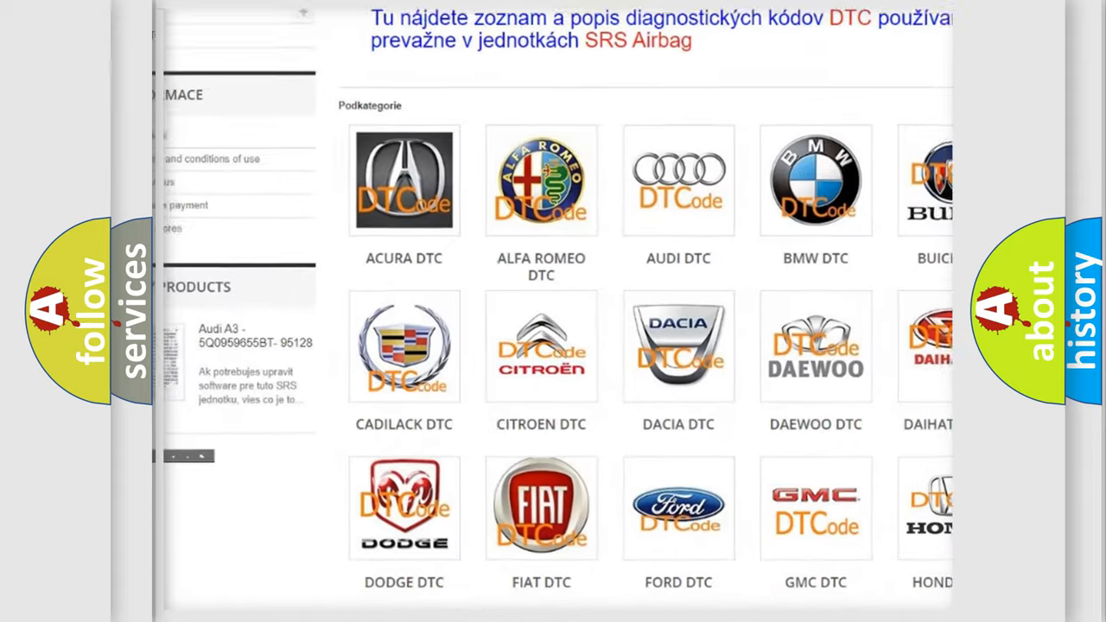
scroll(down, 3)
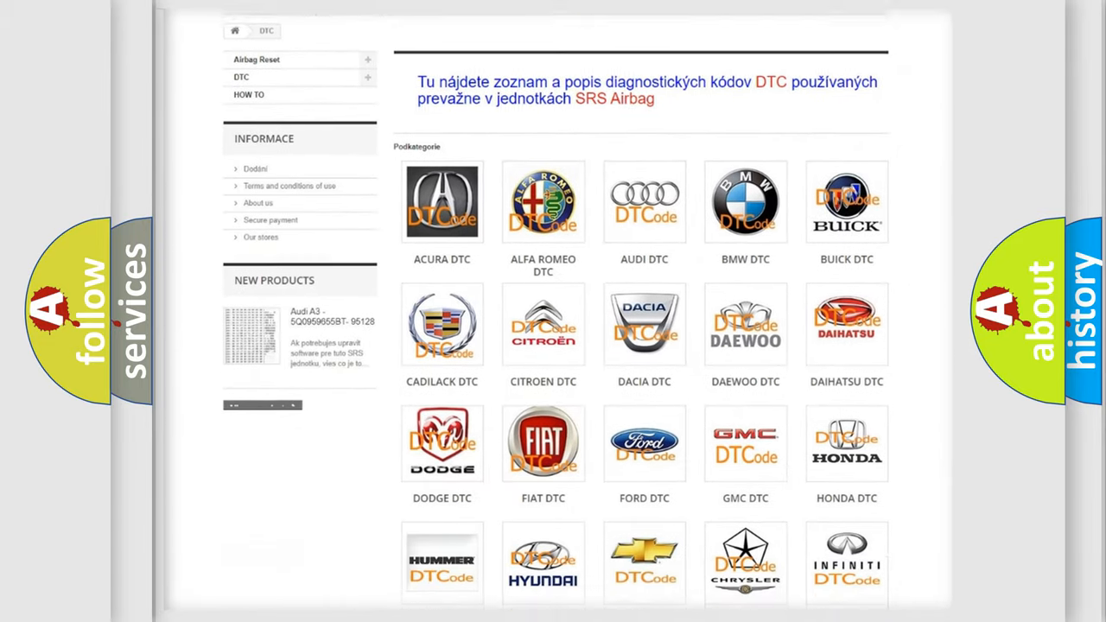
scroll(down, 3)
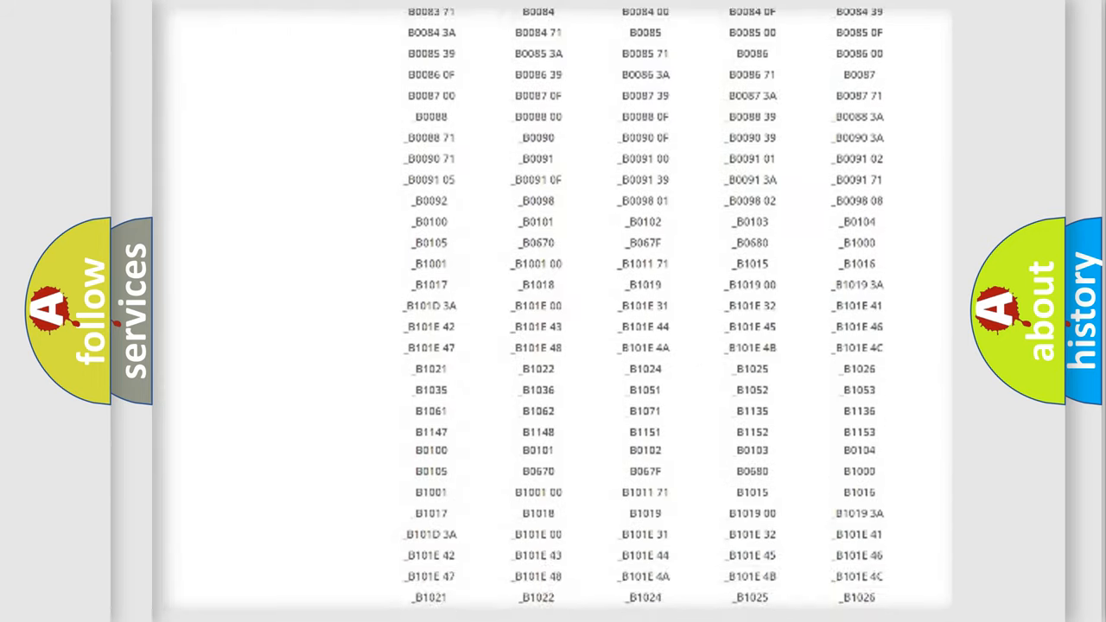
scroll(down, 3)
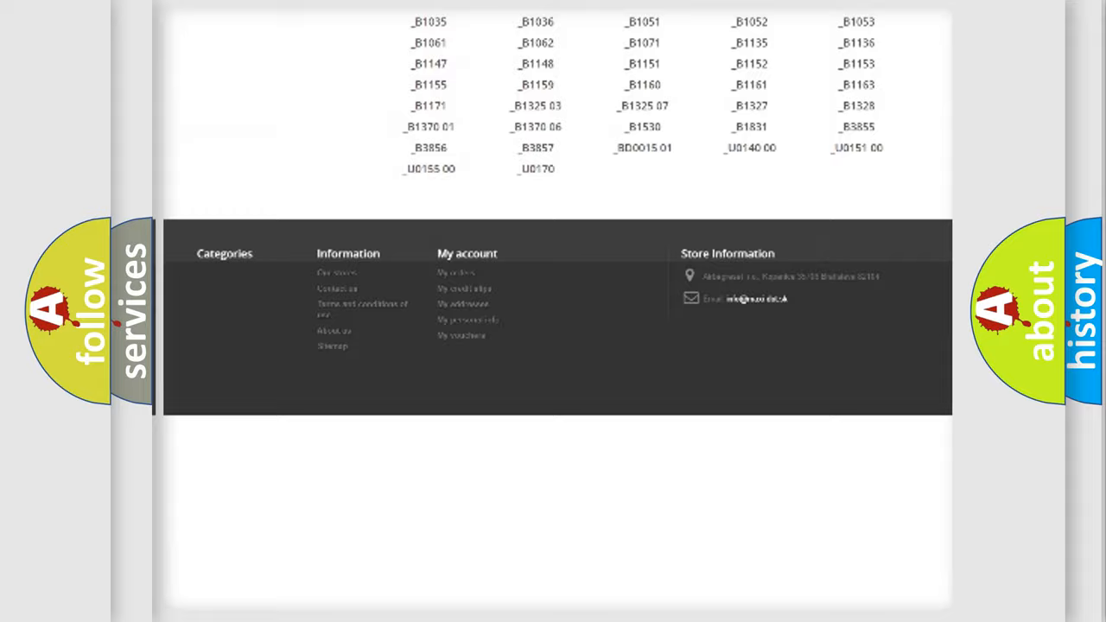
scroll(up, 3)
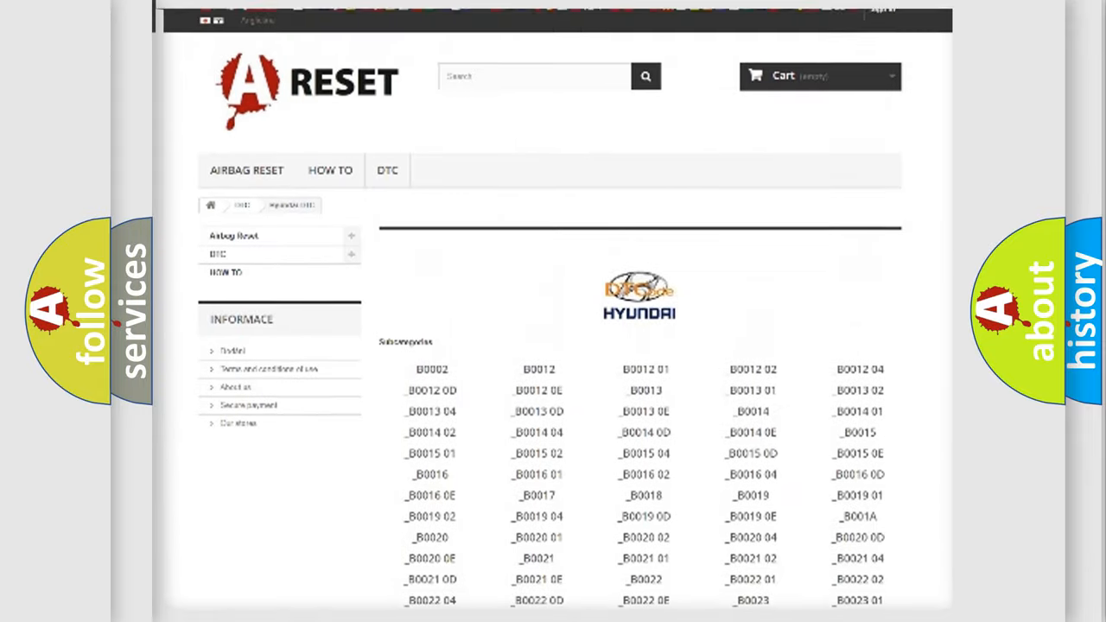